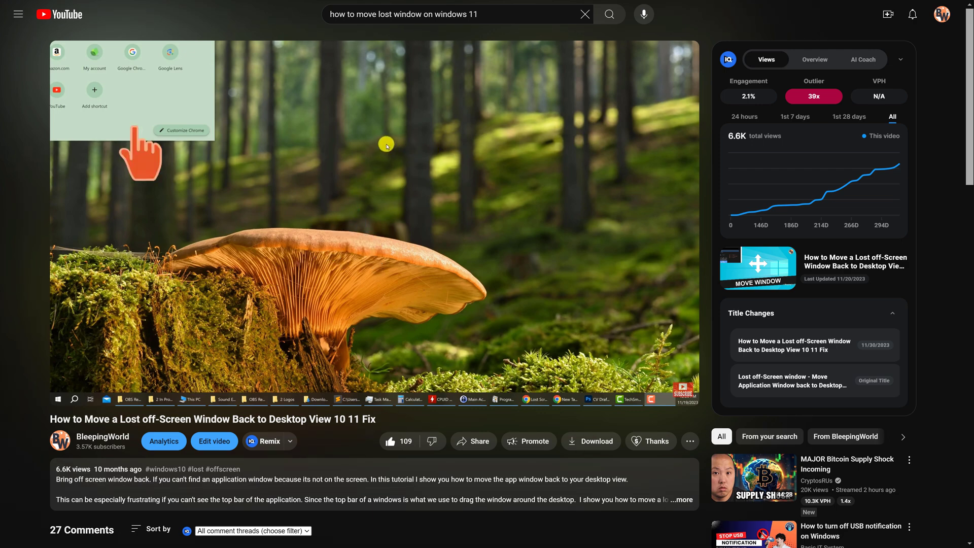
mouse_move(221, 152)
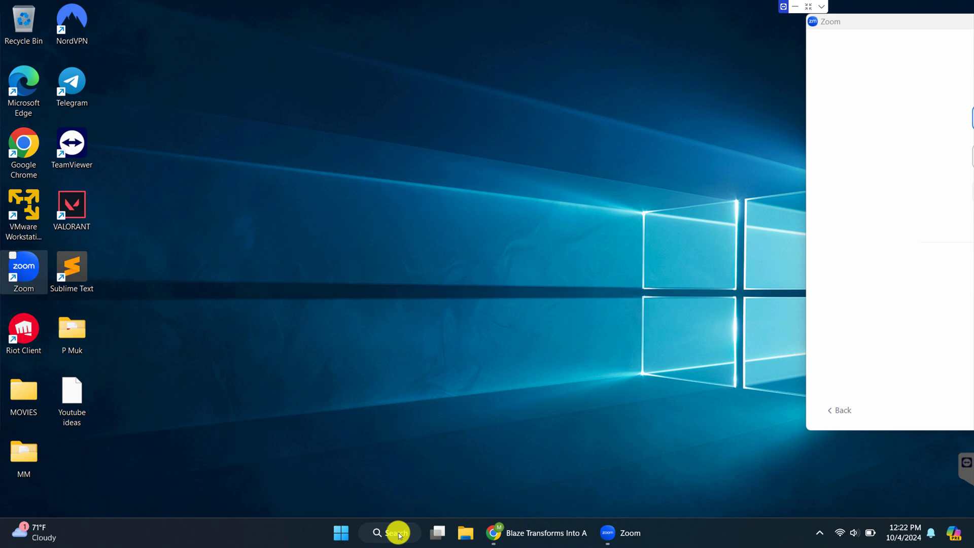
Step: Search for "system" and launch System Information from the results
left_click(389, 533)
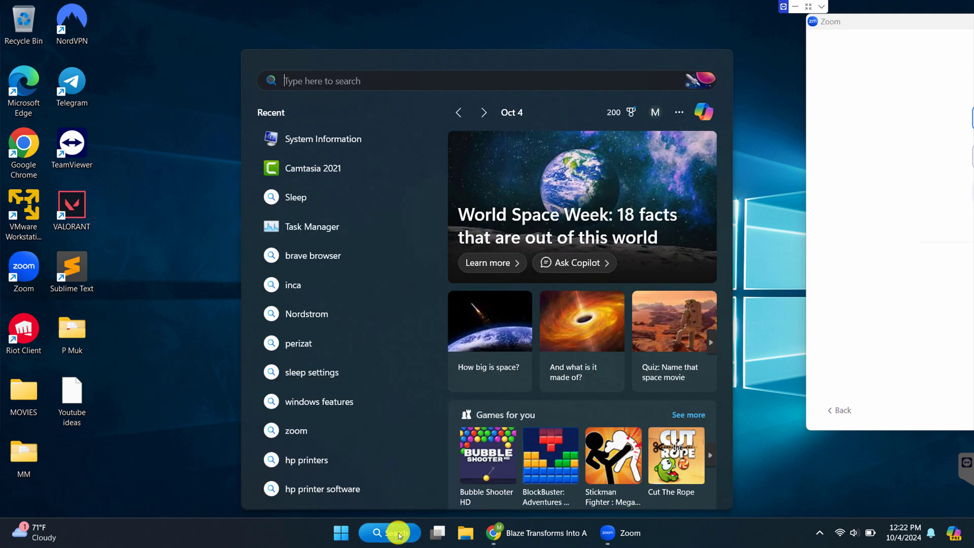
type("system")
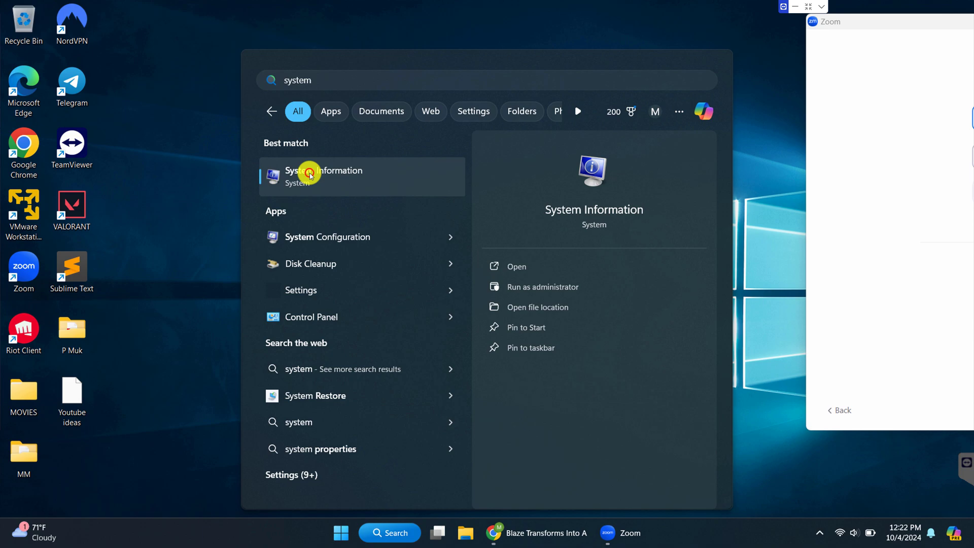
left_click(324, 174)
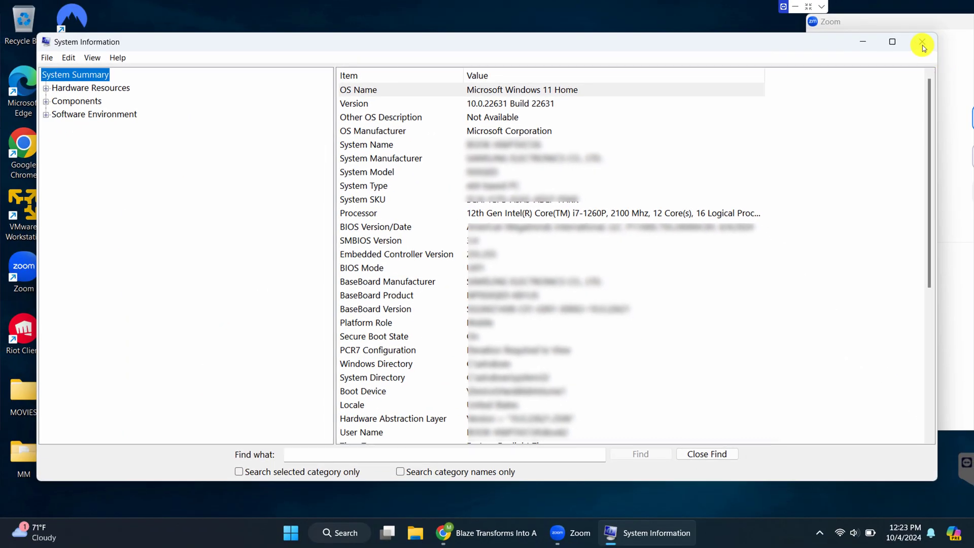
Step: Close the System Information window
left_click(922, 42)
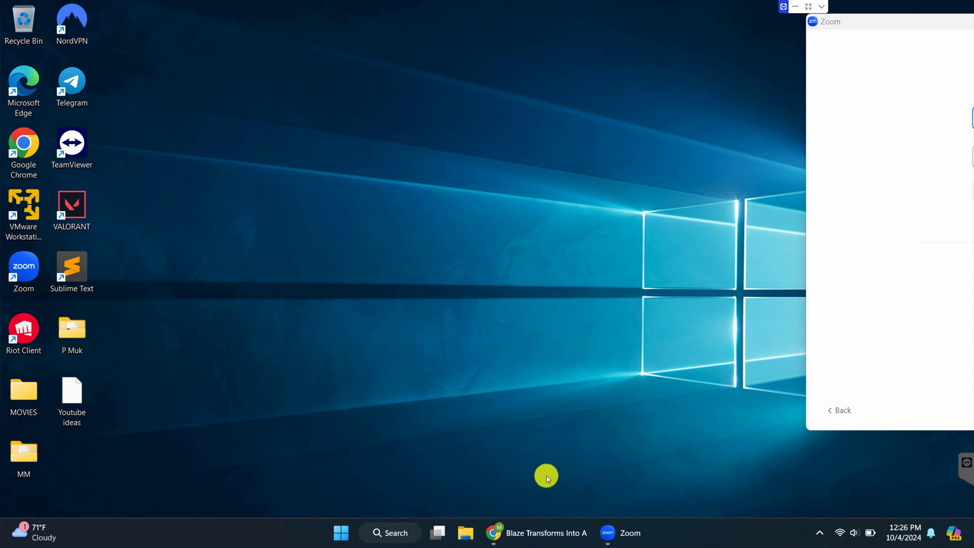
mouse_move(498, 393)
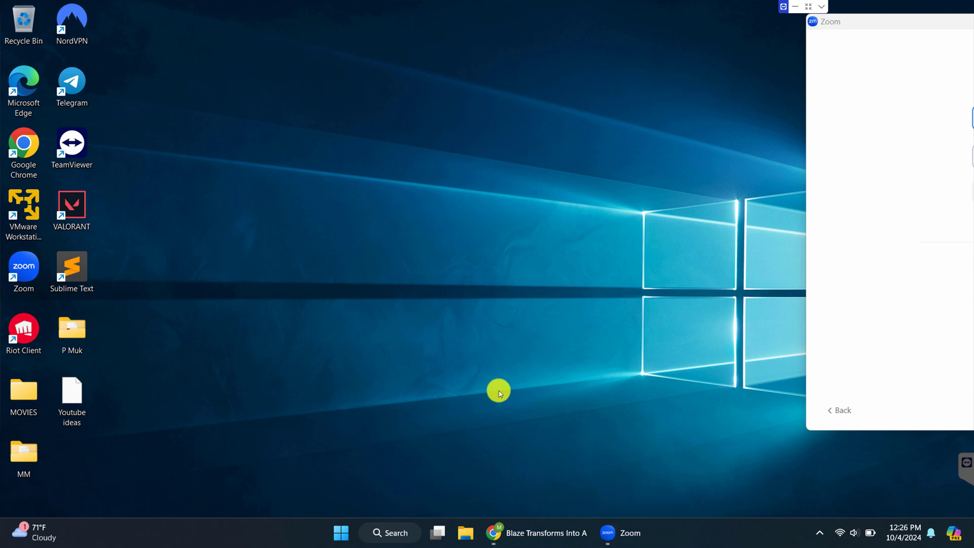
mouse_move(370, 412)
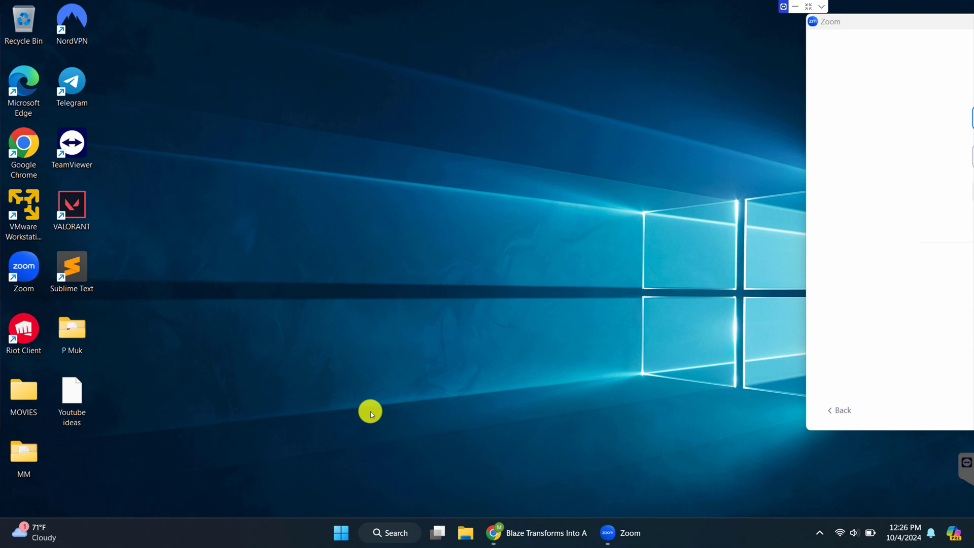
mouse_move(557, 500)
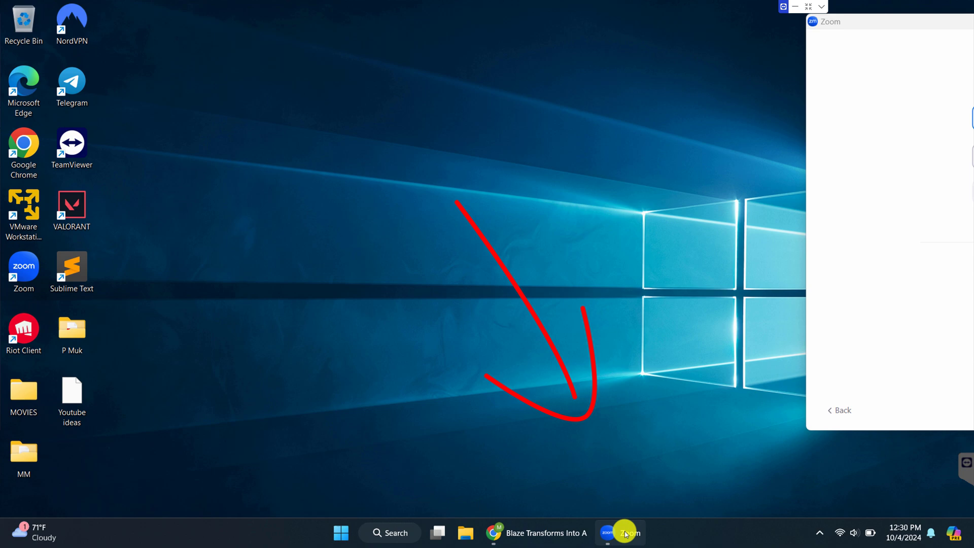
mouse_move(620, 532)
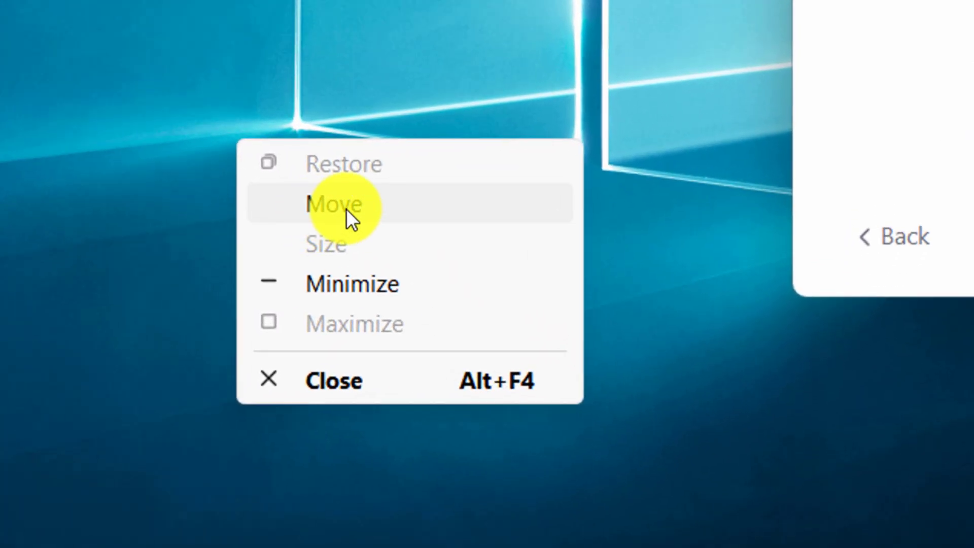
Step: Reposition the Zoom sign-in window so it sits centered on the desktop
left_click(352, 283)
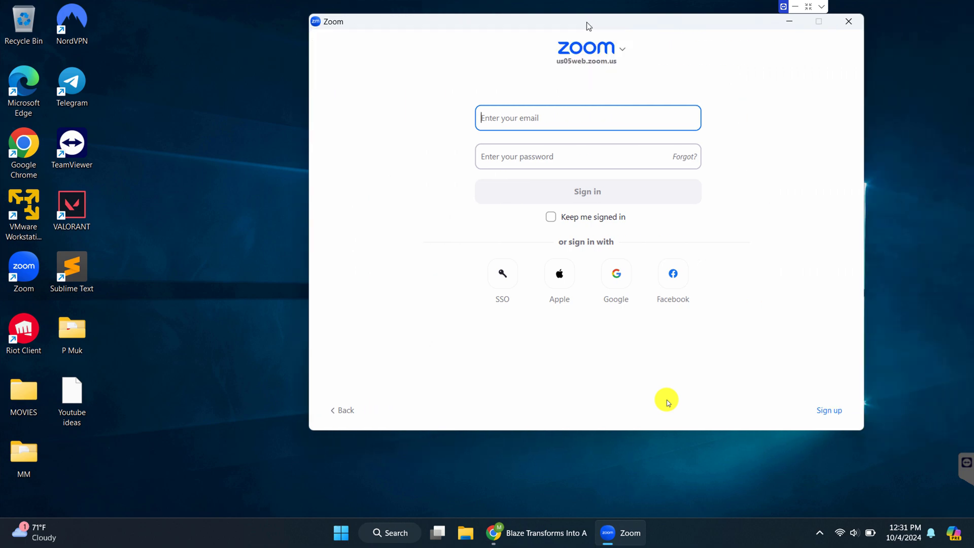
left_click(587, 117)
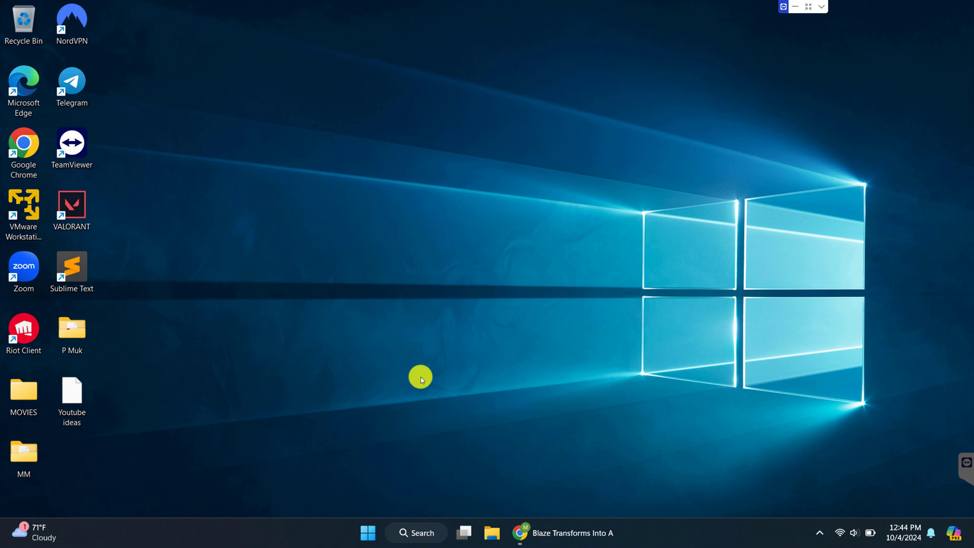
mouse_move(362, 434)
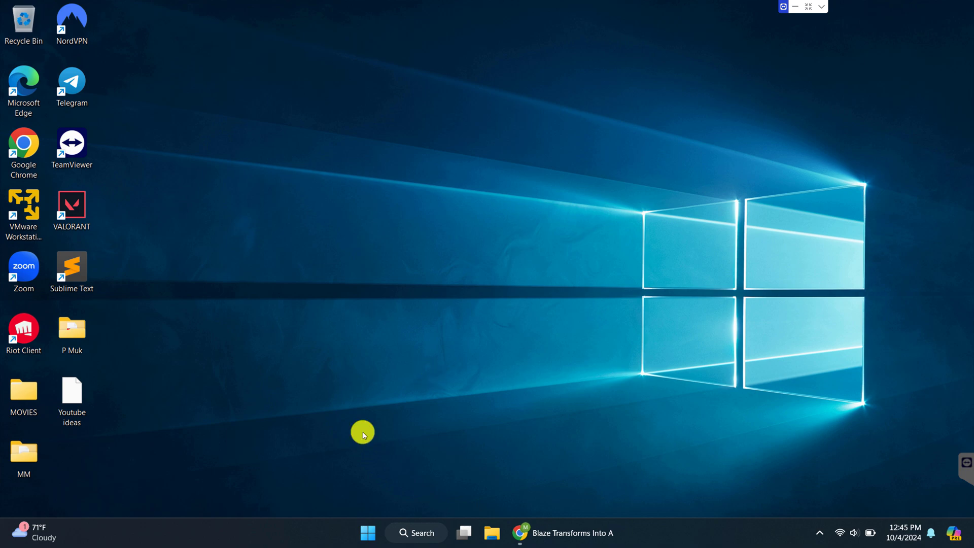
mouse_move(405, 225)
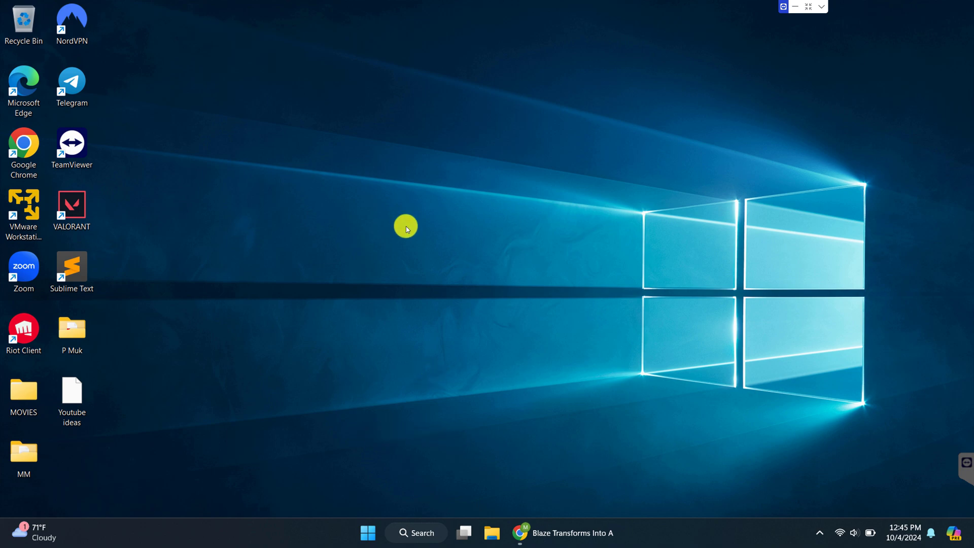
mouse_move(396, 363)
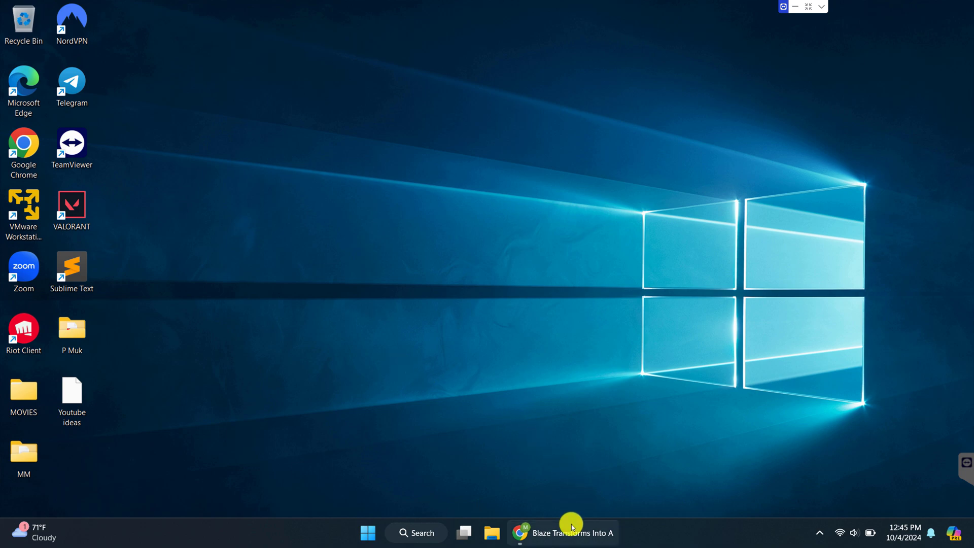
mouse_move(569, 532)
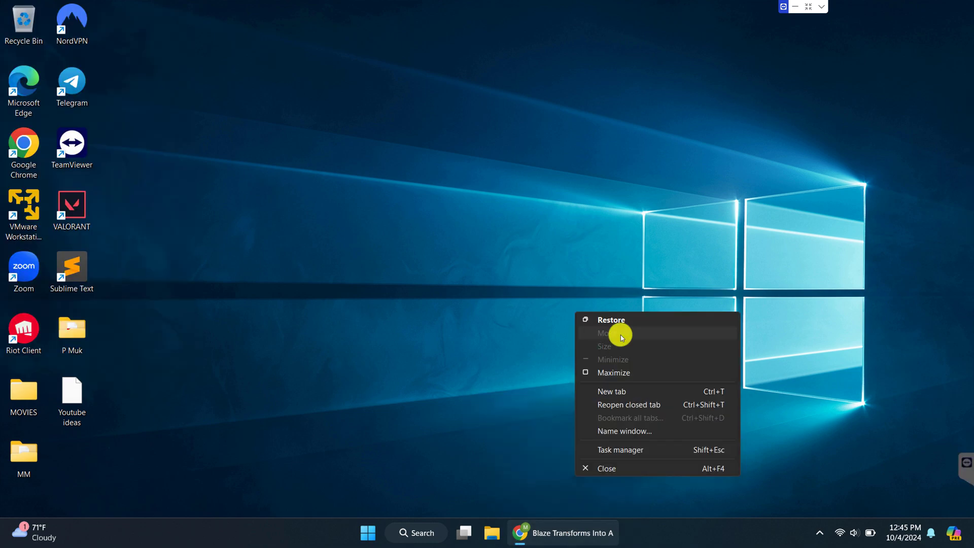
mouse_move(626, 337)
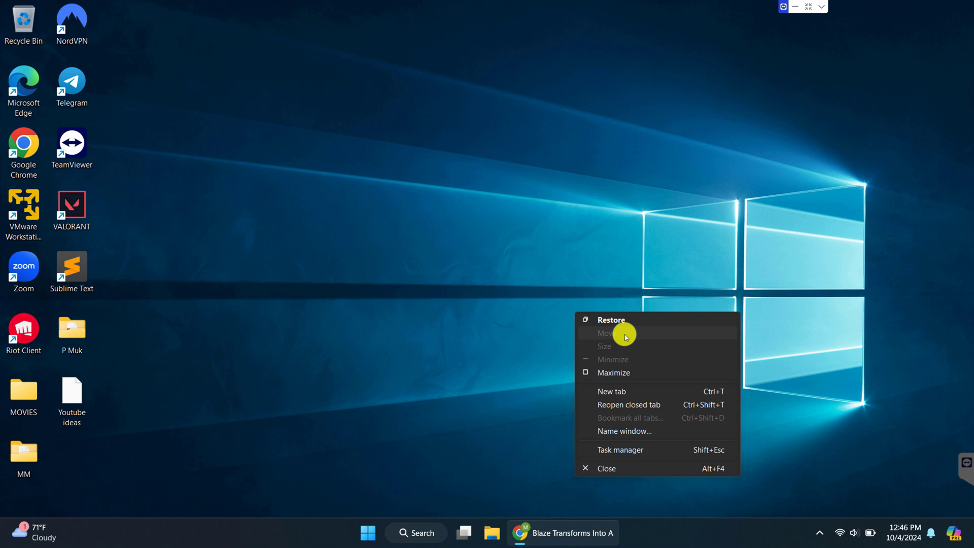
Step: Choose Move for the off-screen Chrome window to start repositioning it
left_click(520, 415)
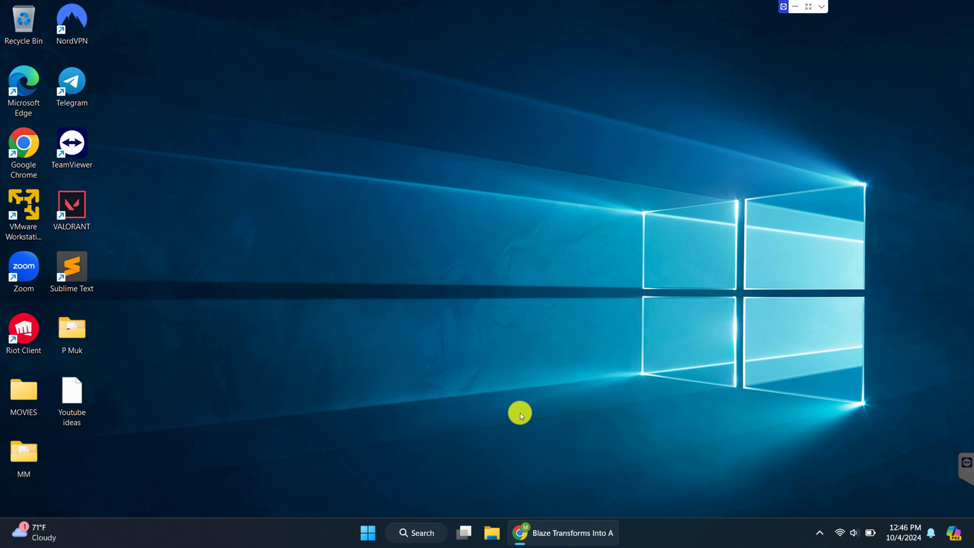
mouse_move(573, 460)
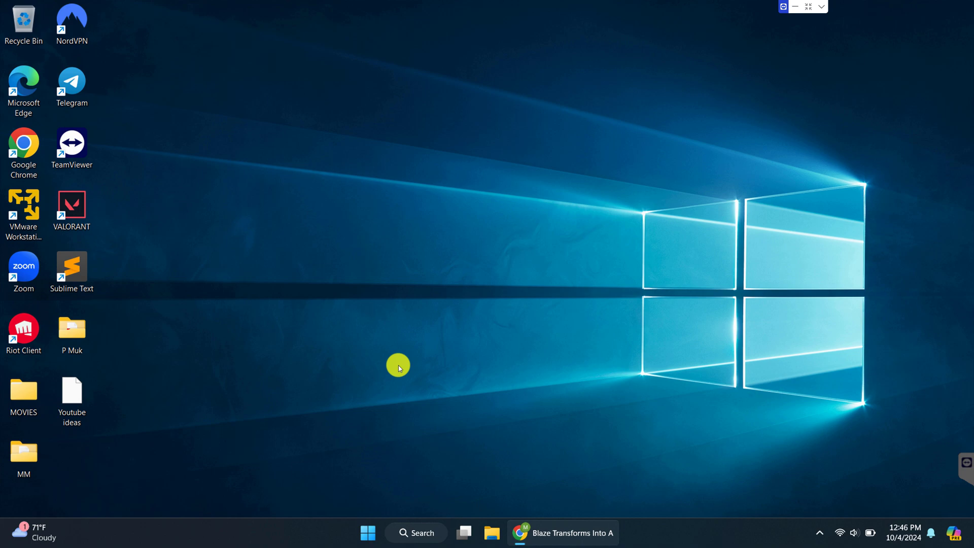
mouse_move(639, 198)
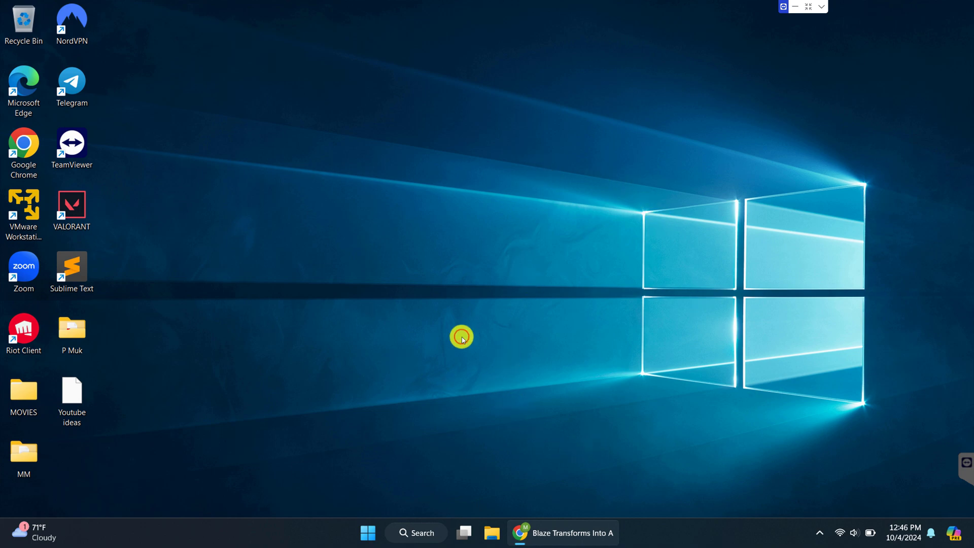
Step: Drop the moved Chrome window on the desktop and restore its YouTube window from the taskbar
left_click(461, 336)
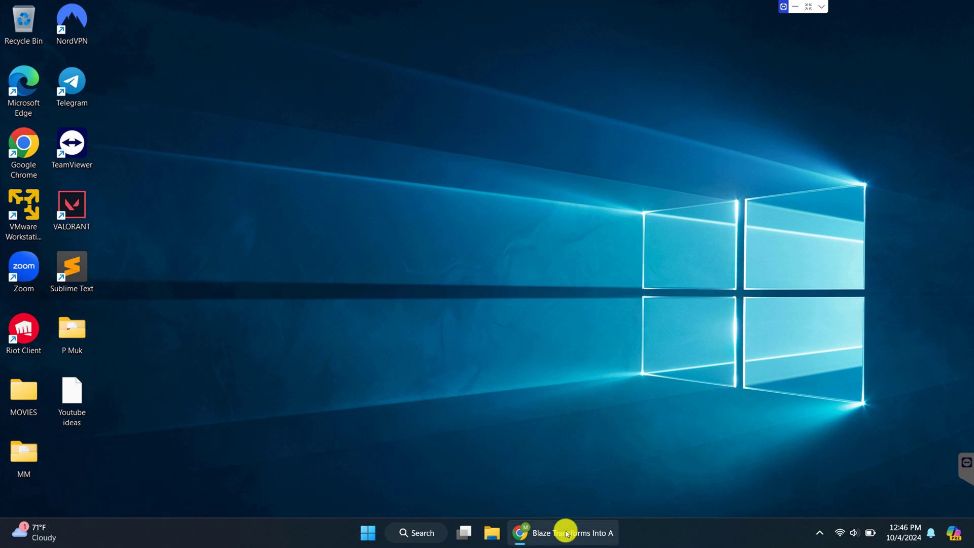
left_click(563, 533)
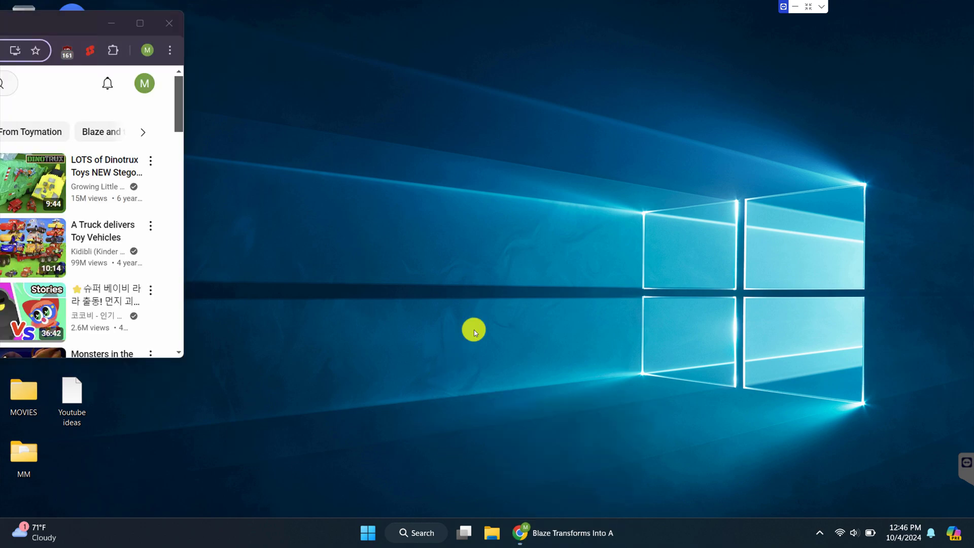
mouse_move(246, 316)
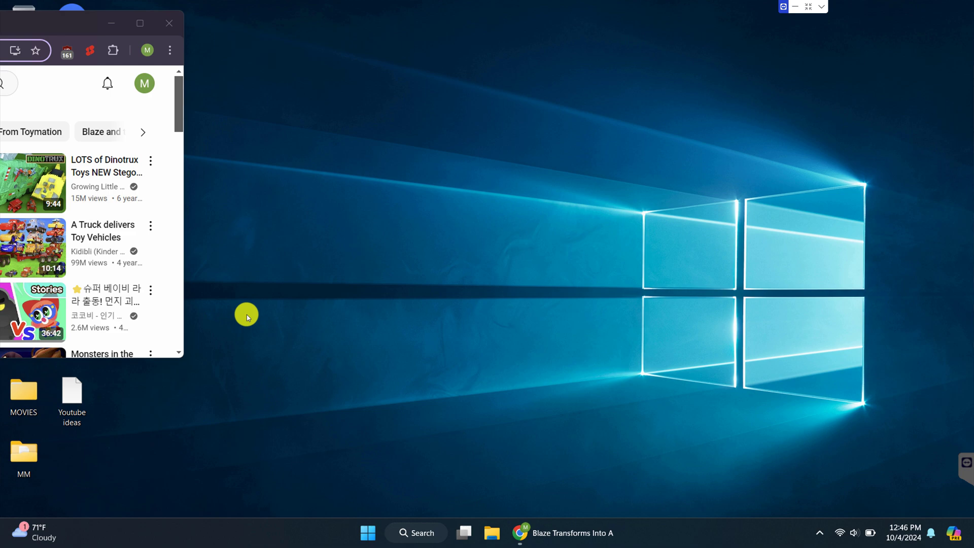
mouse_move(316, 379)
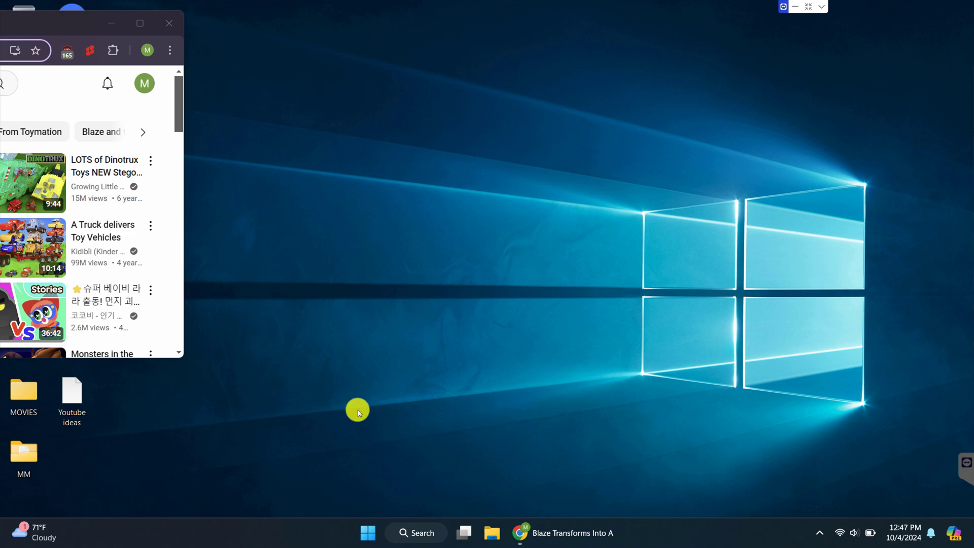
mouse_move(450, 379)
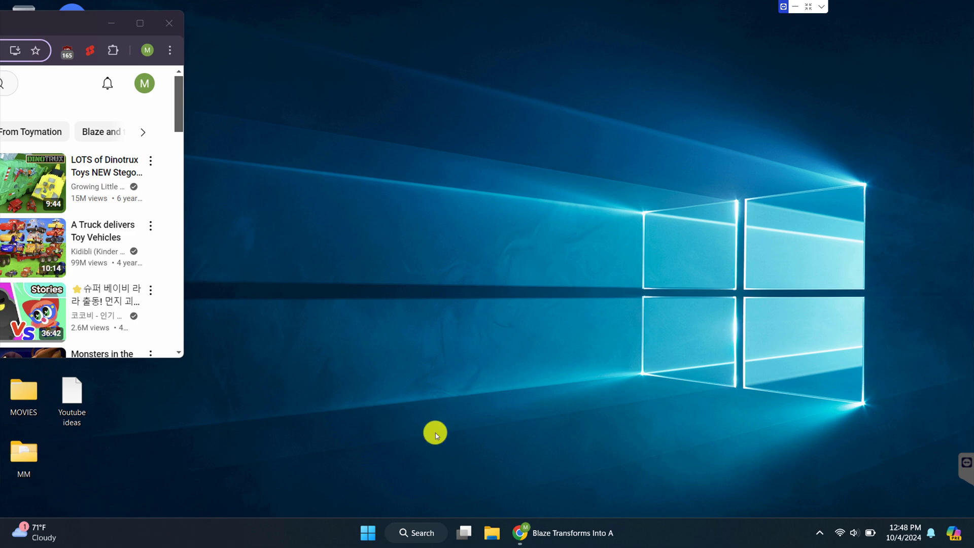
mouse_move(561, 533)
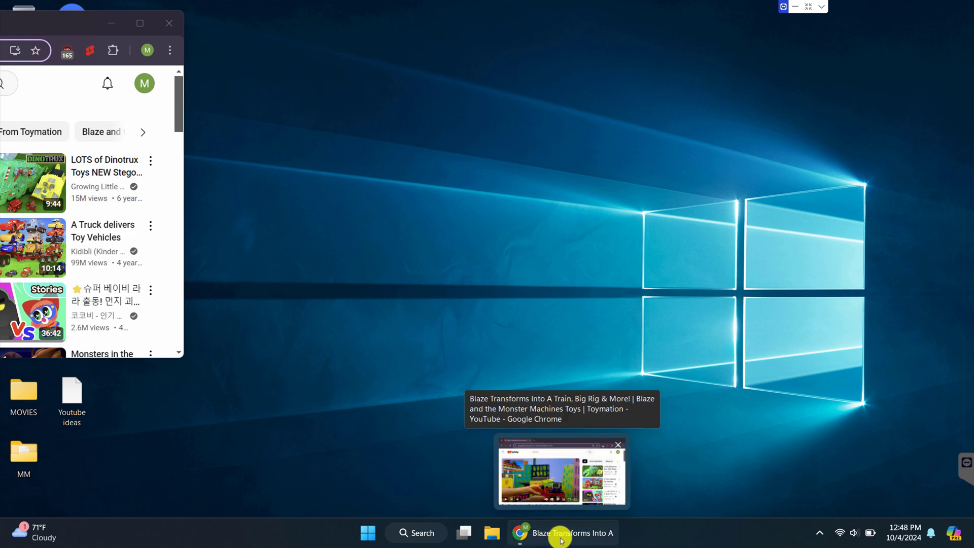